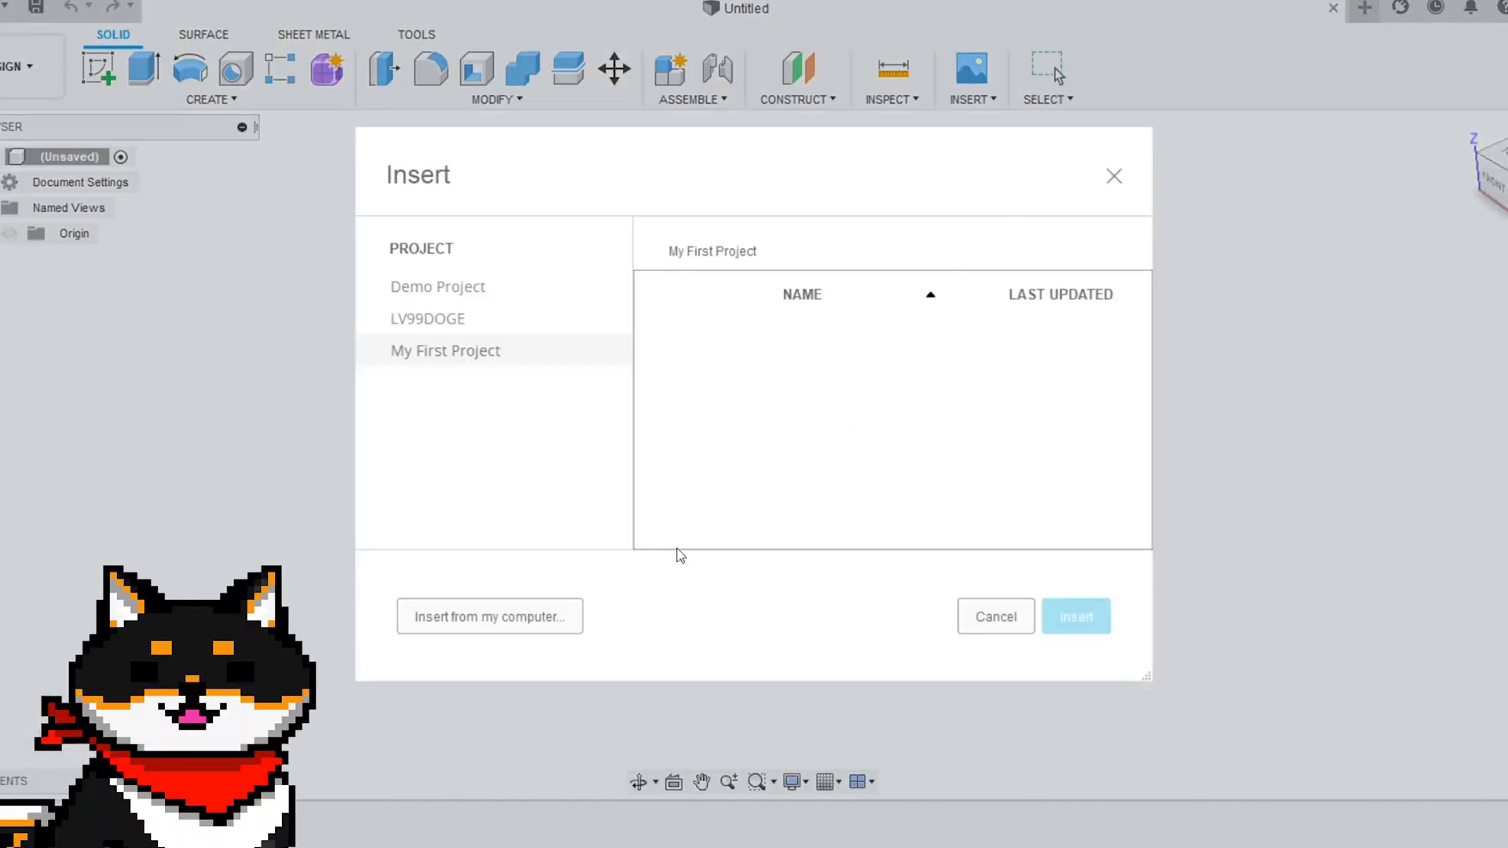
Insert joker.jpeg from this computer as a canvas, confirm it, and begin a sketch on its plane
click(490, 615)
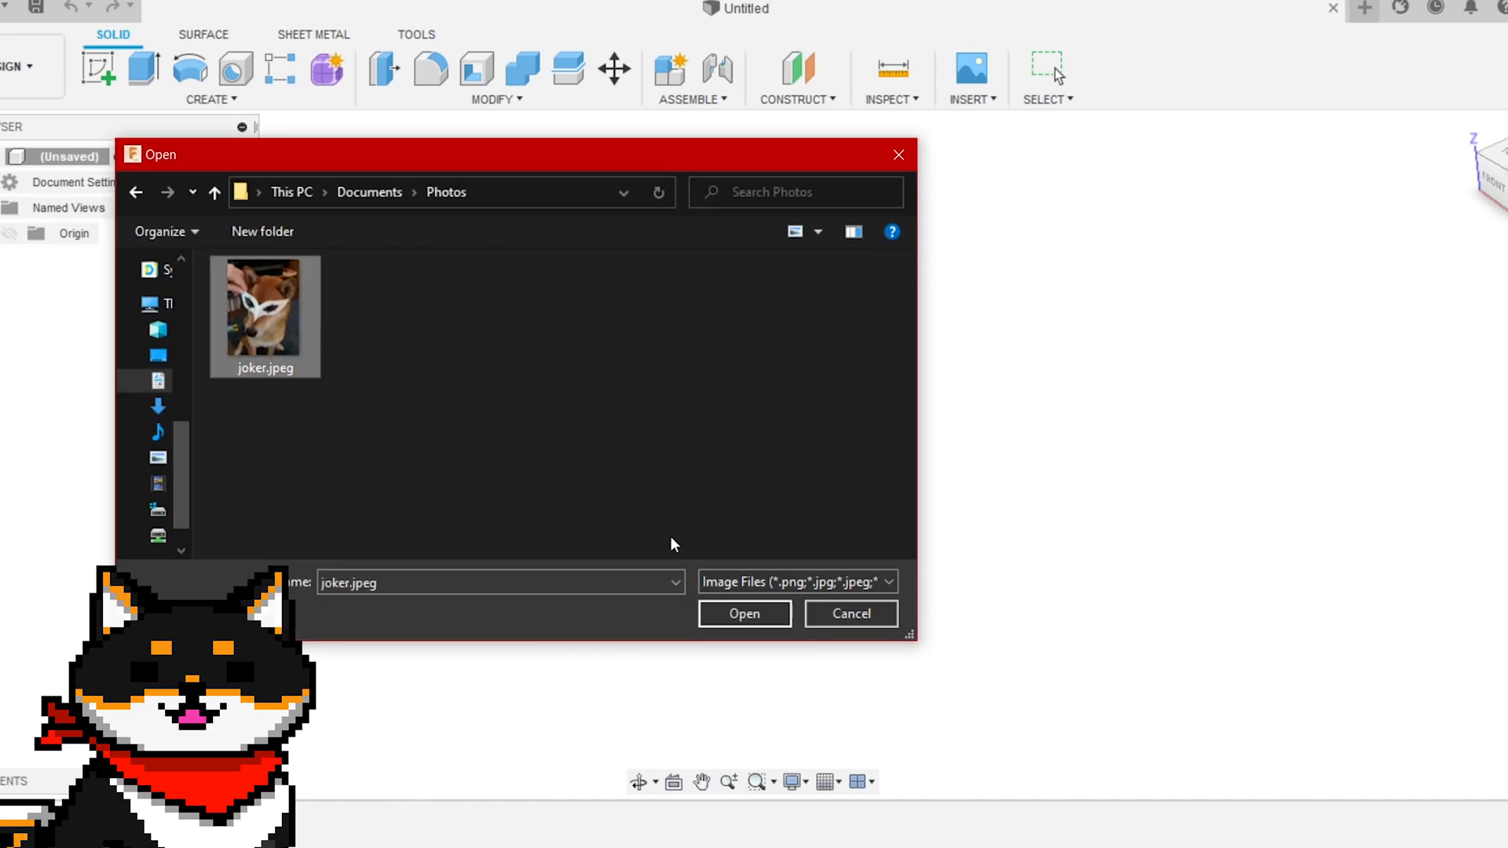
click(743, 614)
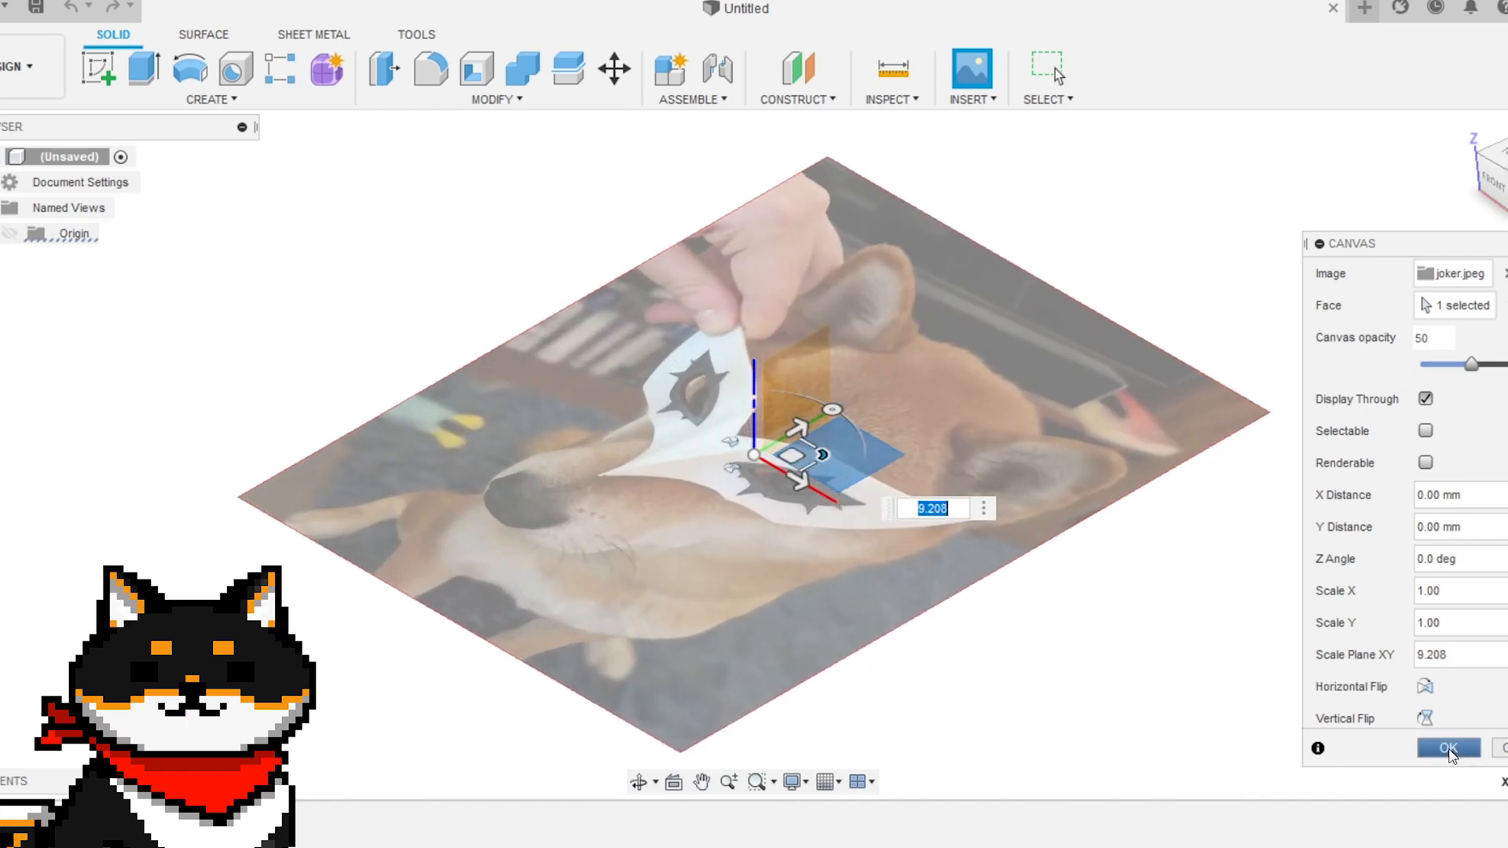
click(1450, 747)
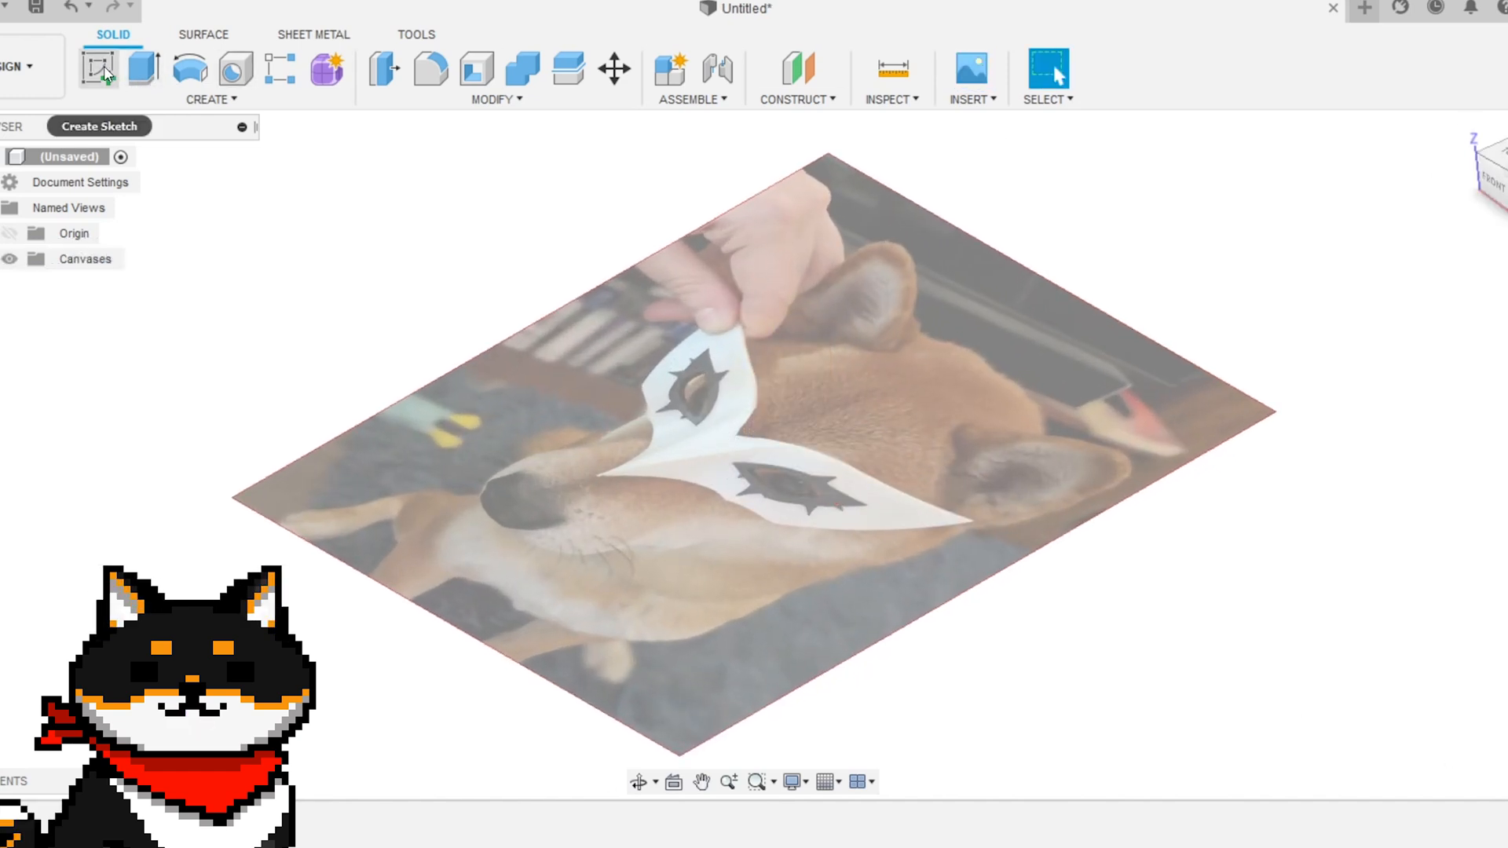
click(99, 126)
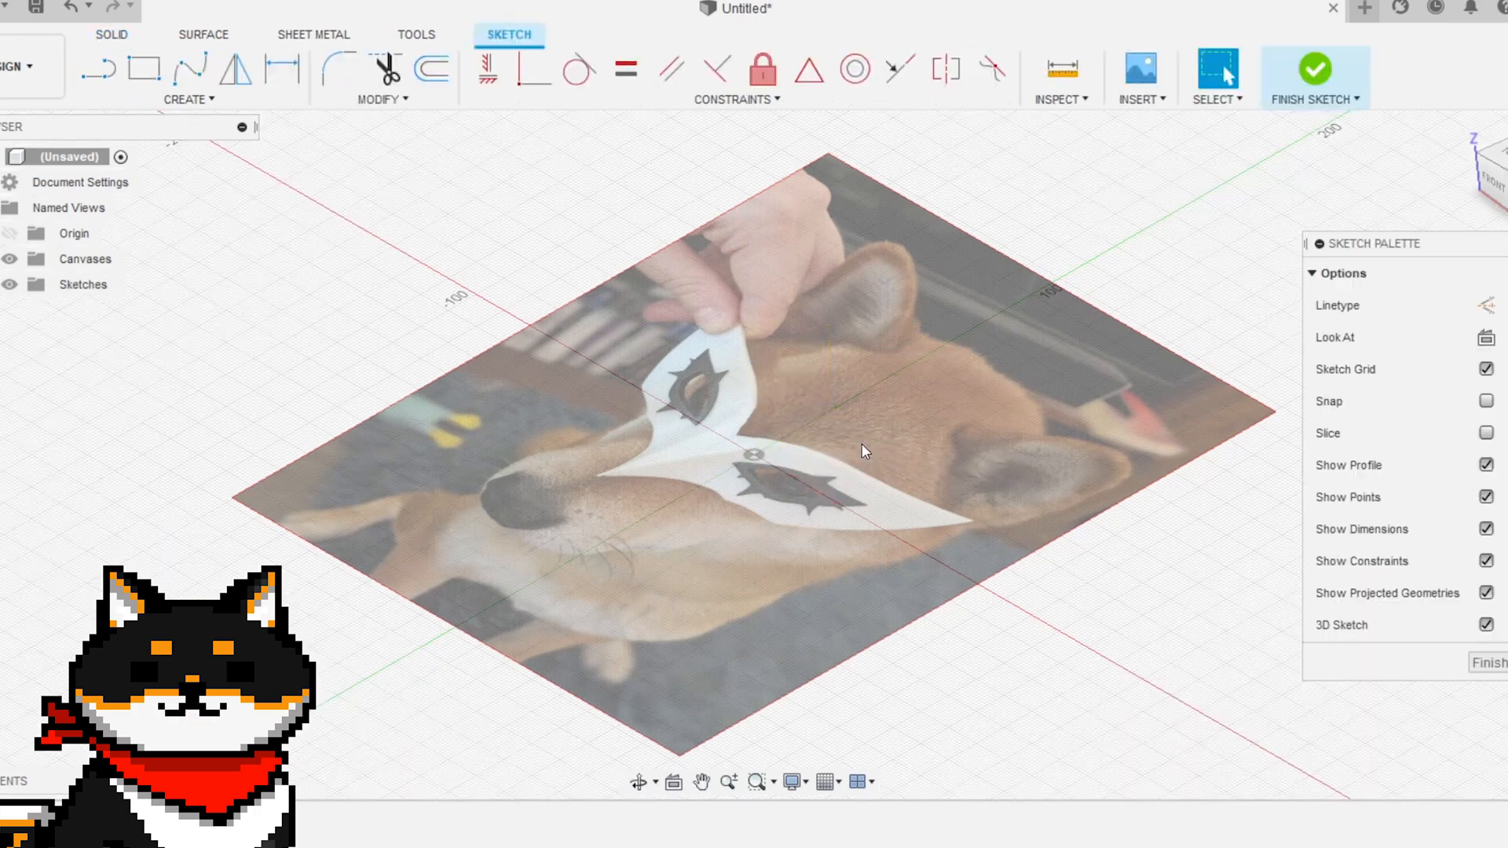